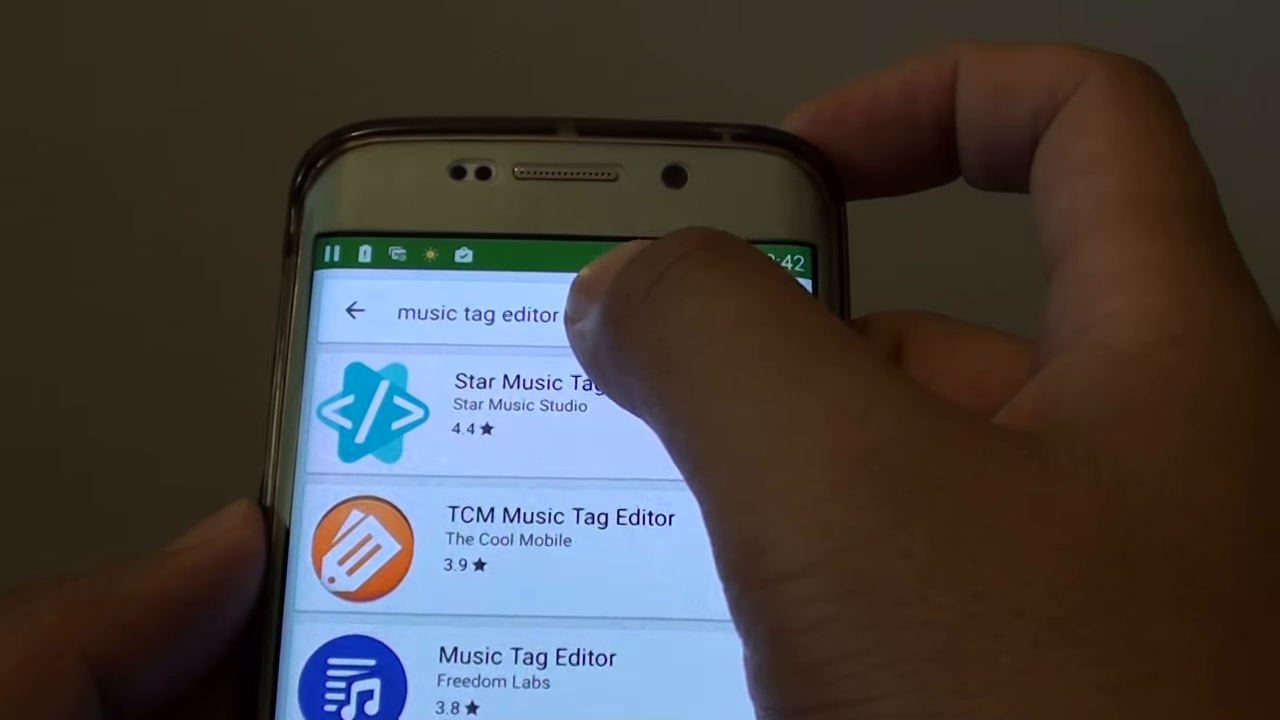
Scroll the results and open Star Music Tag Editor's store page showing the Open button.
{"action": "scroll", "scroll_direction": "down", "scroll_amount": 3}
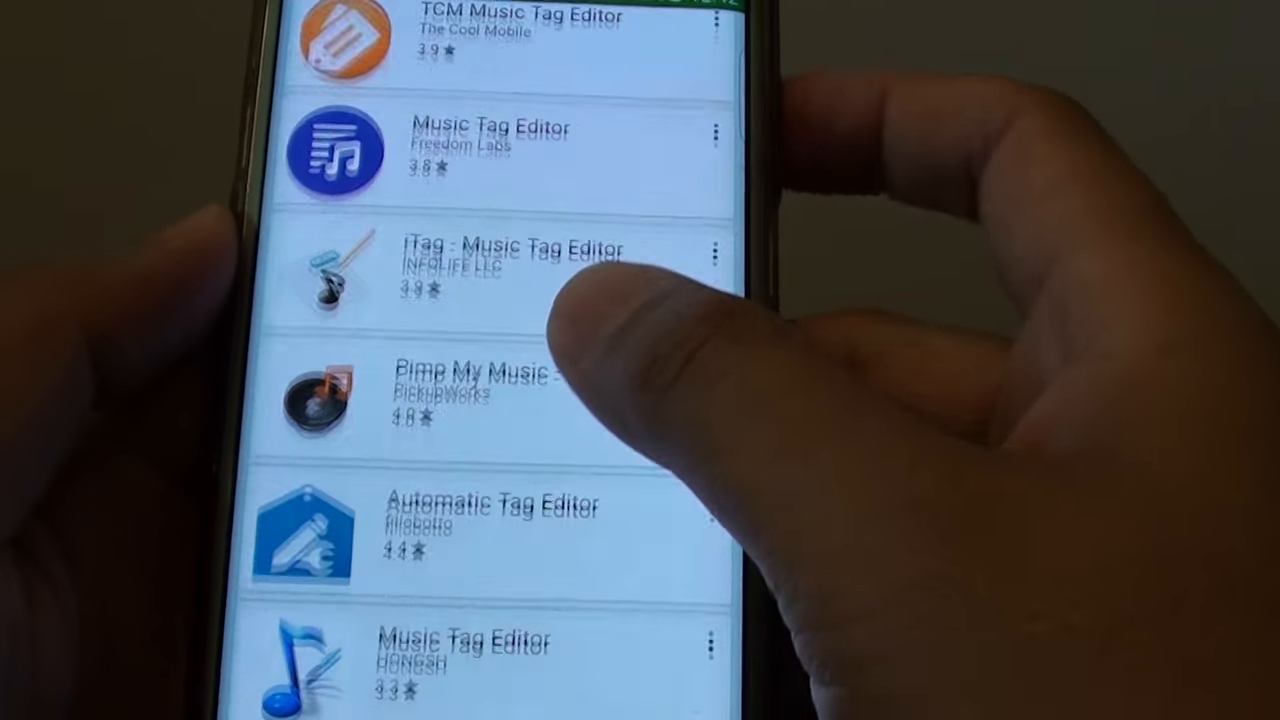
{"action": "scroll", "scroll_direction": "down", "scroll_amount": 3}
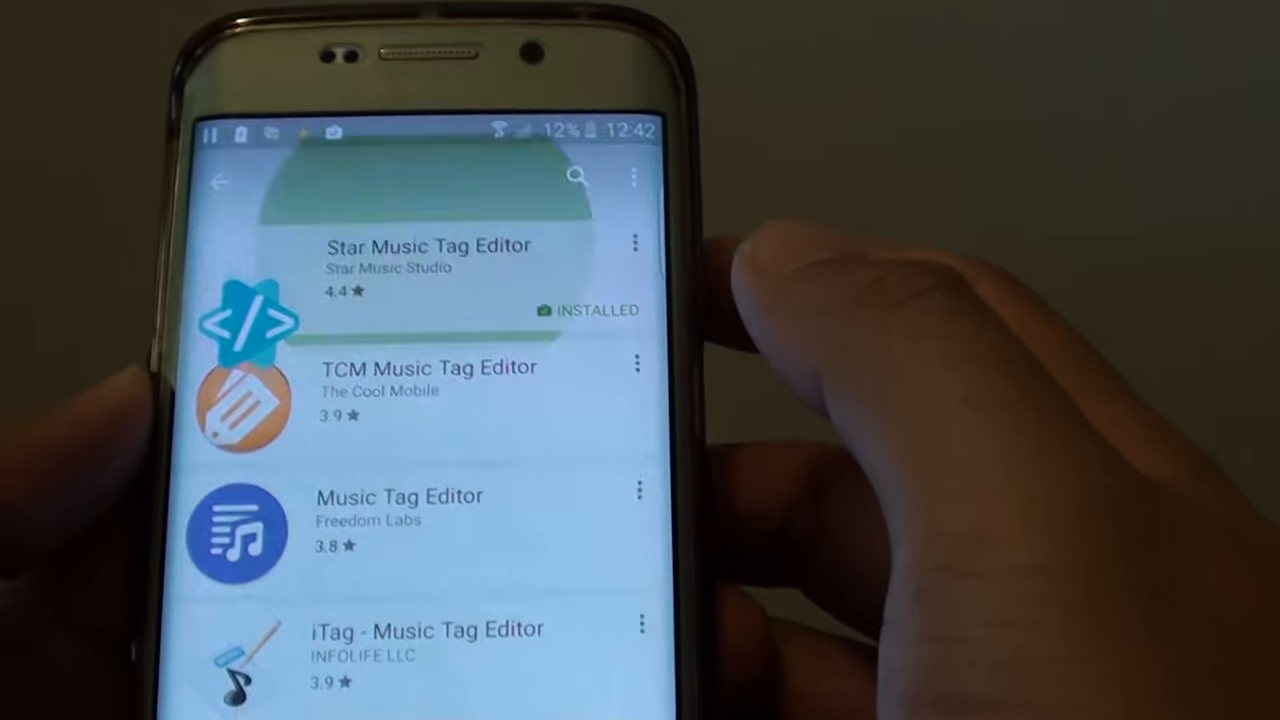
{"action": "left_click", "coordinate": [428, 245]}
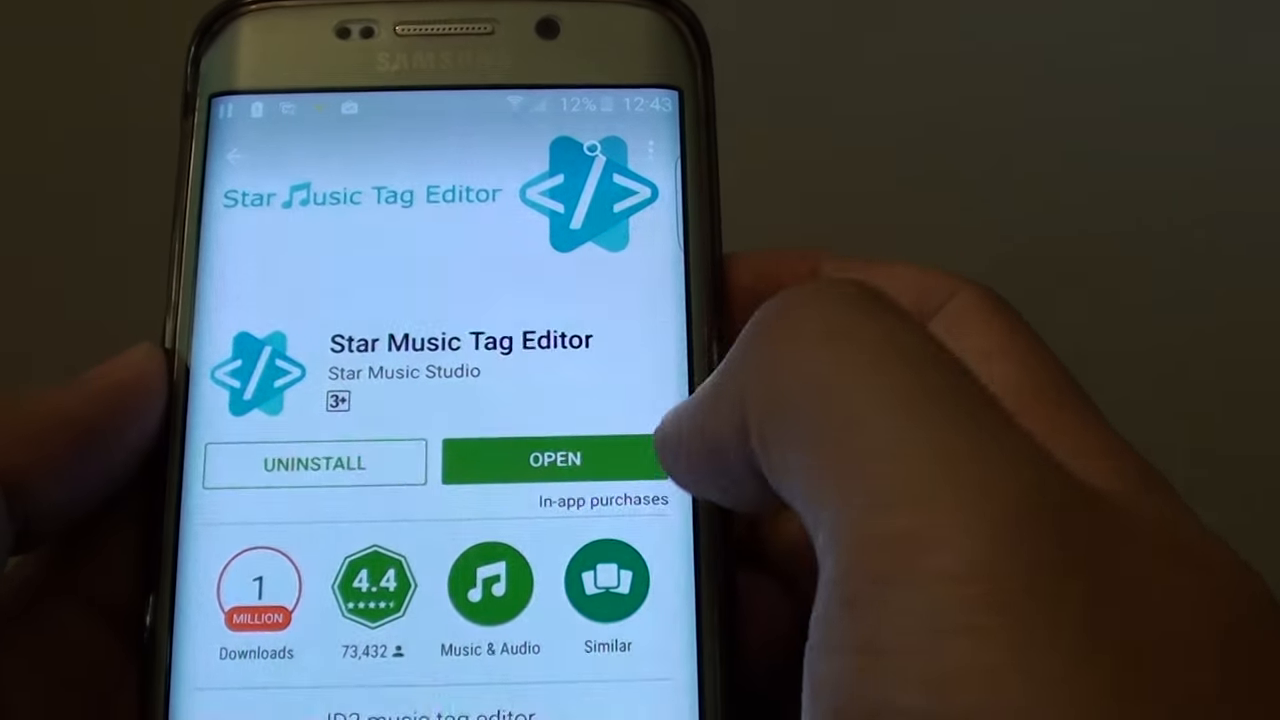
Launch the tag editor from the store page and scroll through the Song tab list.
{"action": "left_click", "coordinate": [553, 462]}
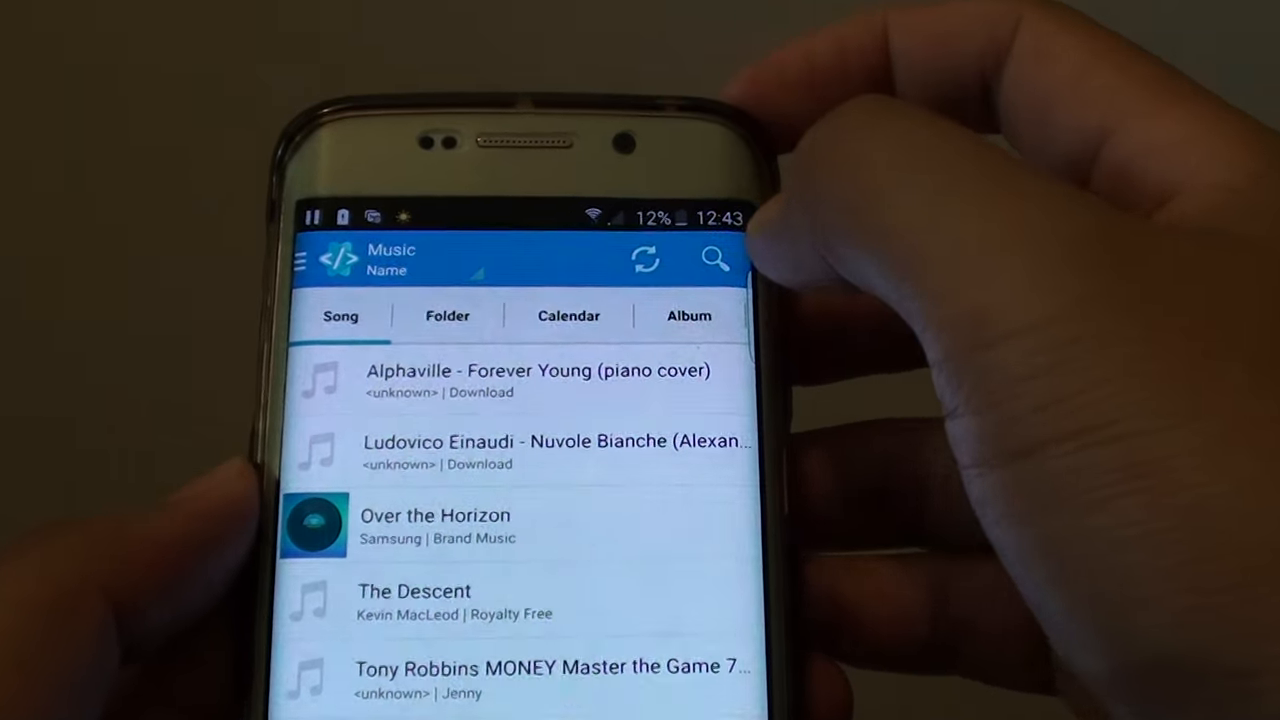
{"action": "scroll", "scroll_direction": "down", "scroll_amount": 3}
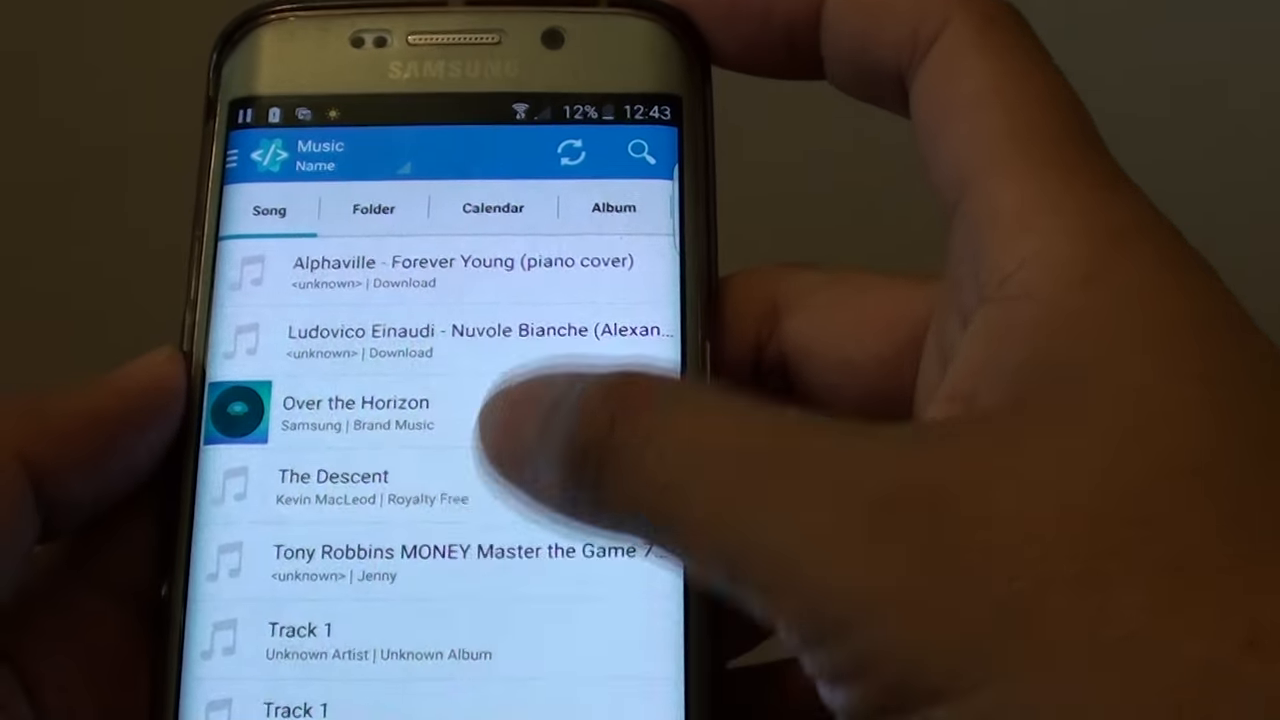
{"action": "scroll", "scroll_direction": "down", "scroll_amount": 3}
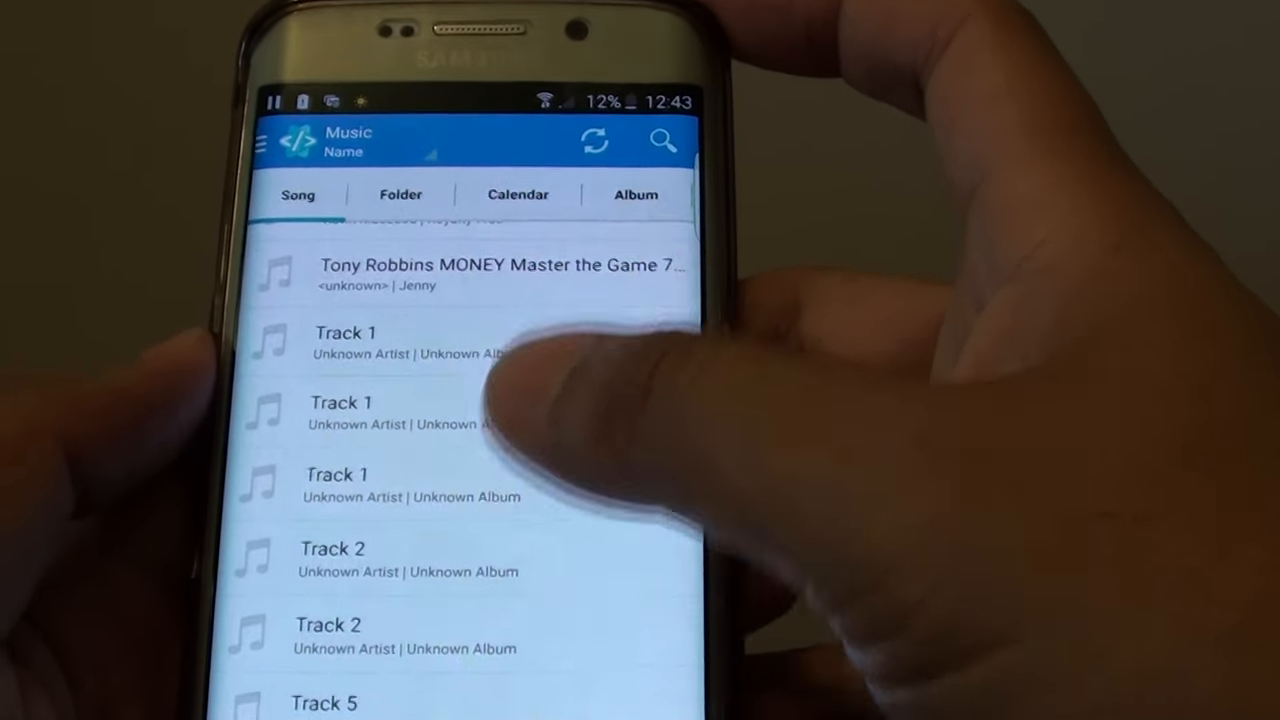
{"action": "scroll", "scroll_direction": "down", "scroll_amount": 3}
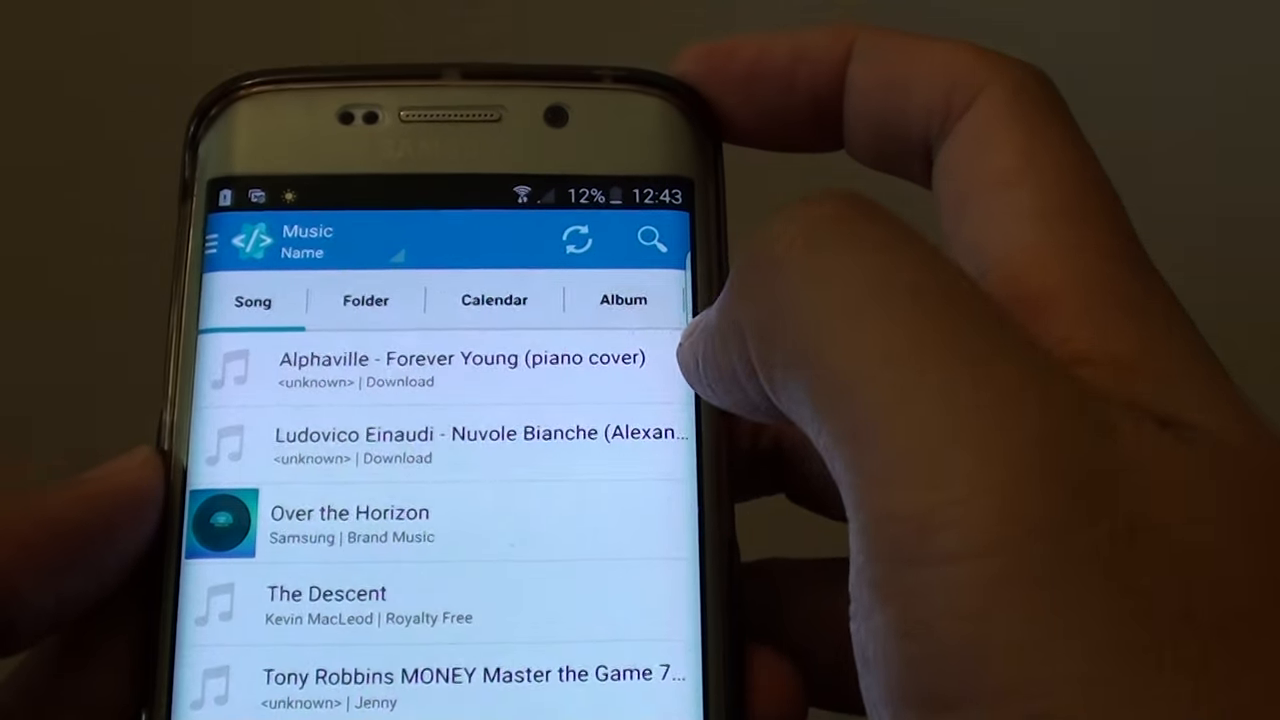
Run an Auto search for the Nuvole Bianche song's artwork using the Nuvole Bianche keyword.
{"action": "left_click", "coordinate": [480, 445]}
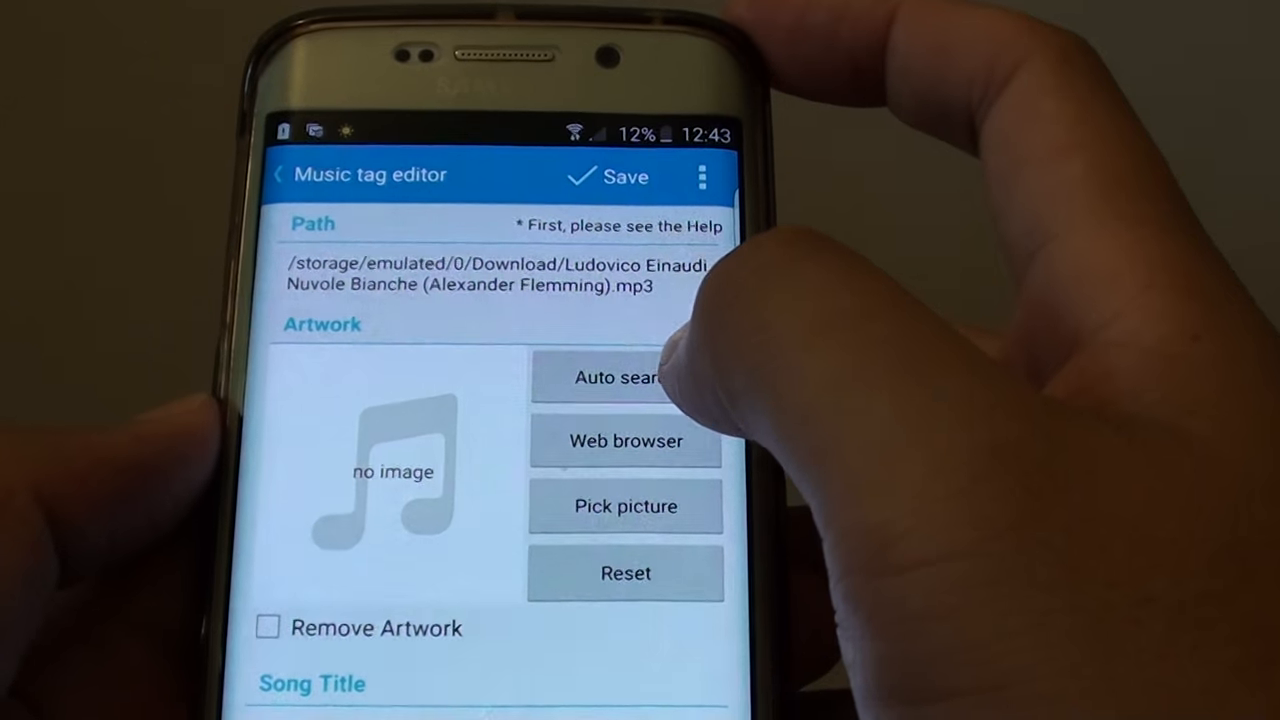
{"action": "left_click", "coordinate": [612, 377]}
{"action": "type", "text": "nuvole bianc"}
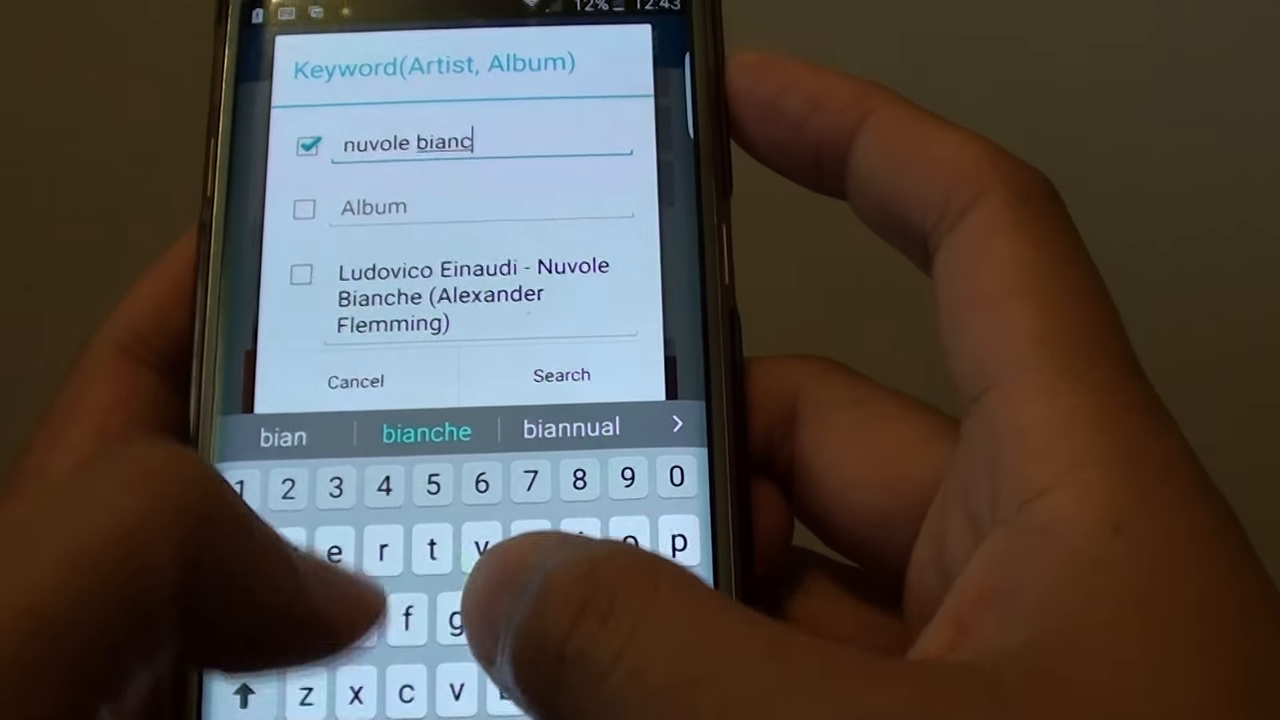
{"action": "left_click", "coordinate": [562, 375]}
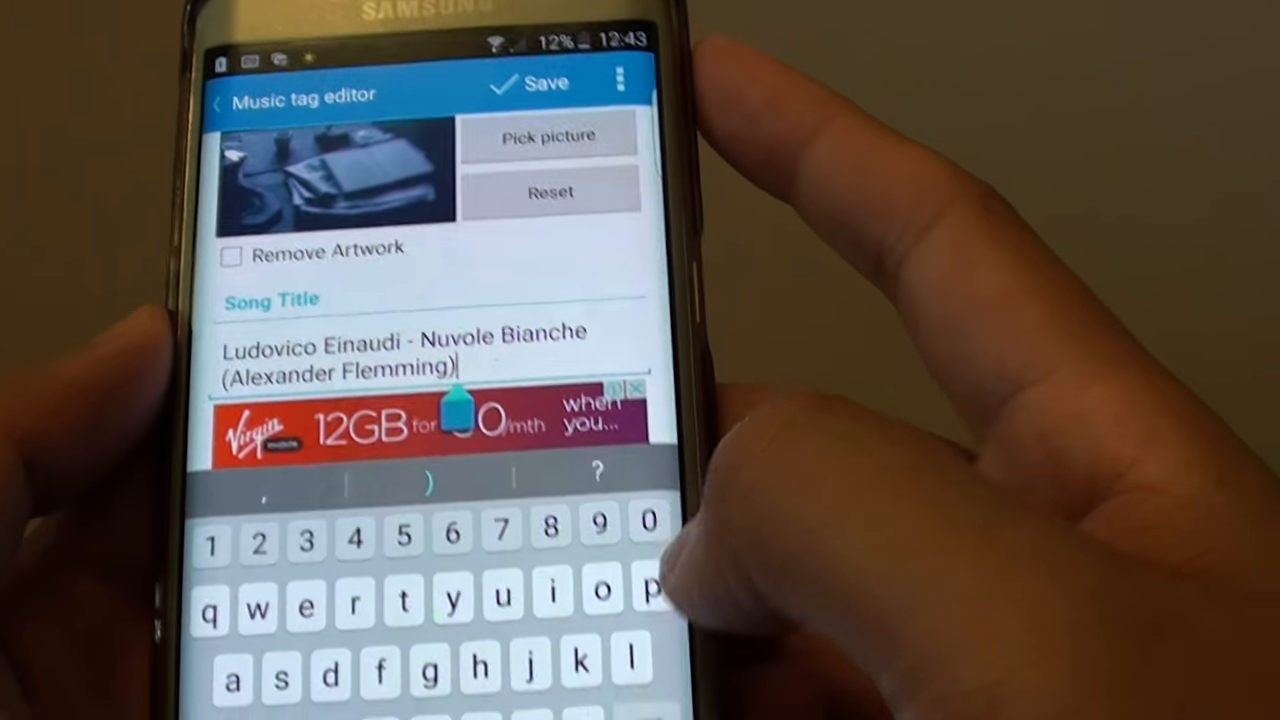
Remove '(Alexander Flemming)' from the title and pick a Recent photo as the artwork.
{"action": "key", "text": "BackSpace"}
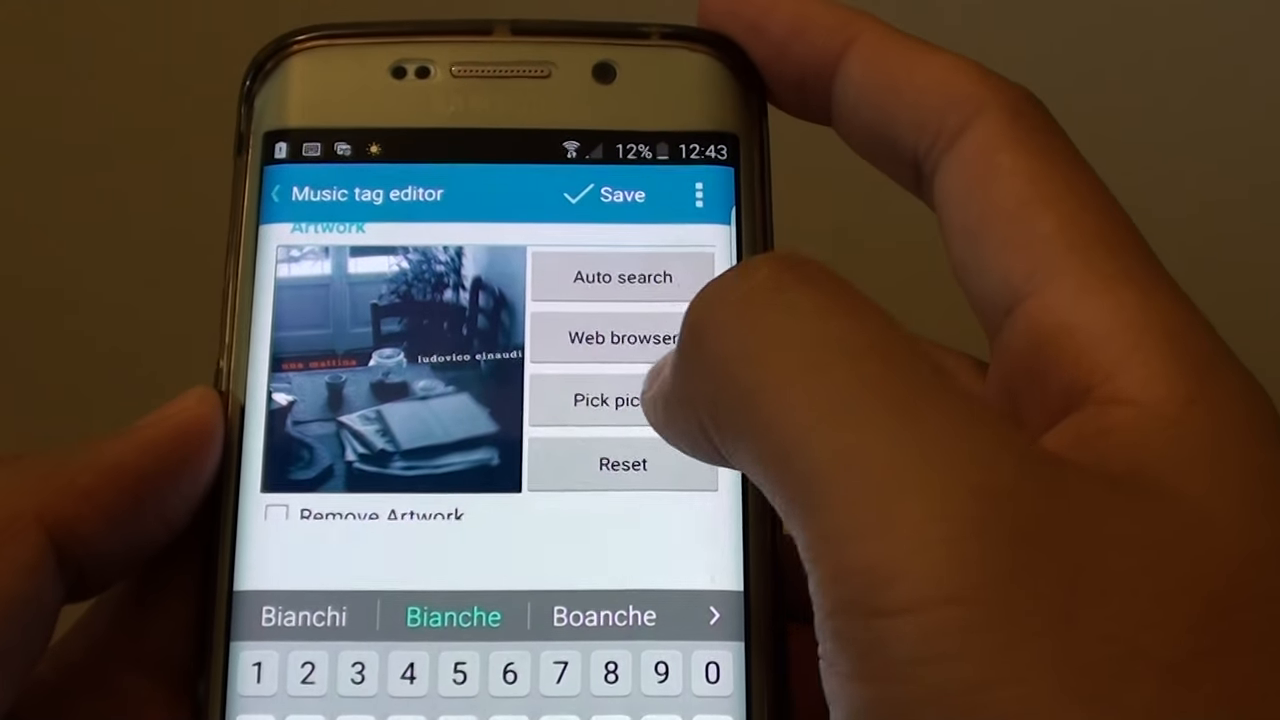
{"action": "left_click", "coordinate": [608, 400]}
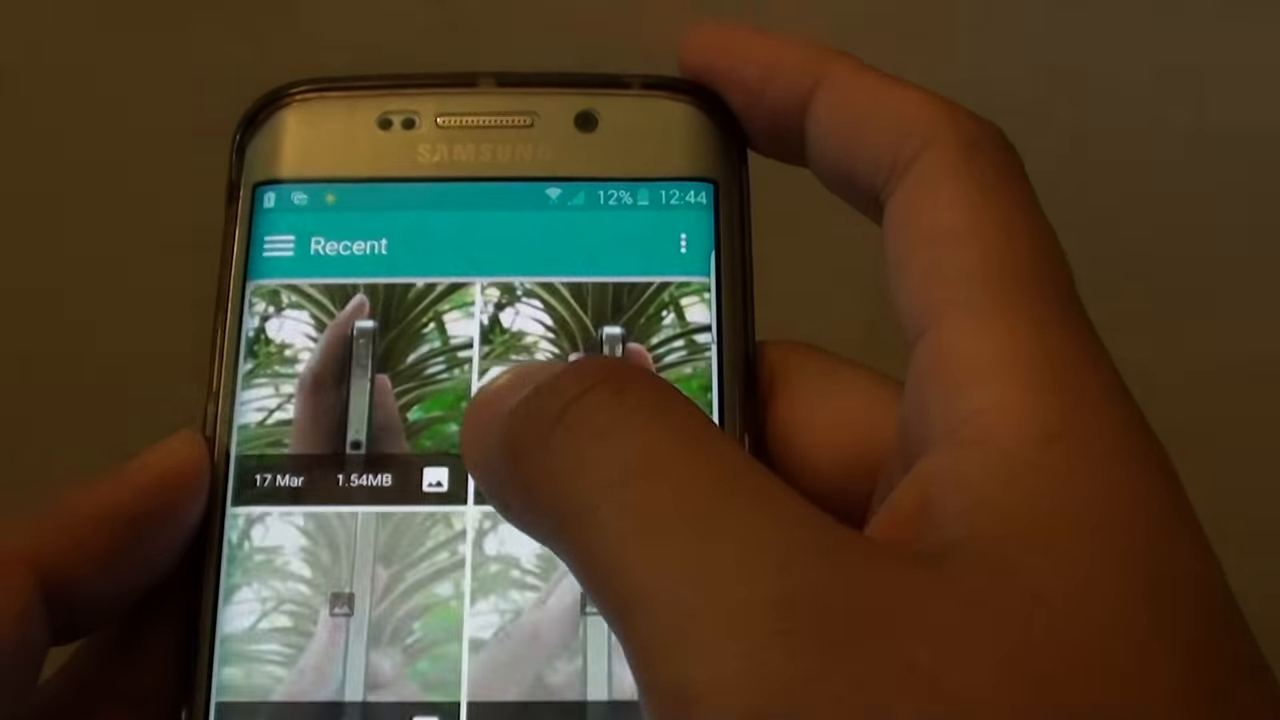
{"action": "scroll", "scroll_direction": "down", "scroll_amount": 3}
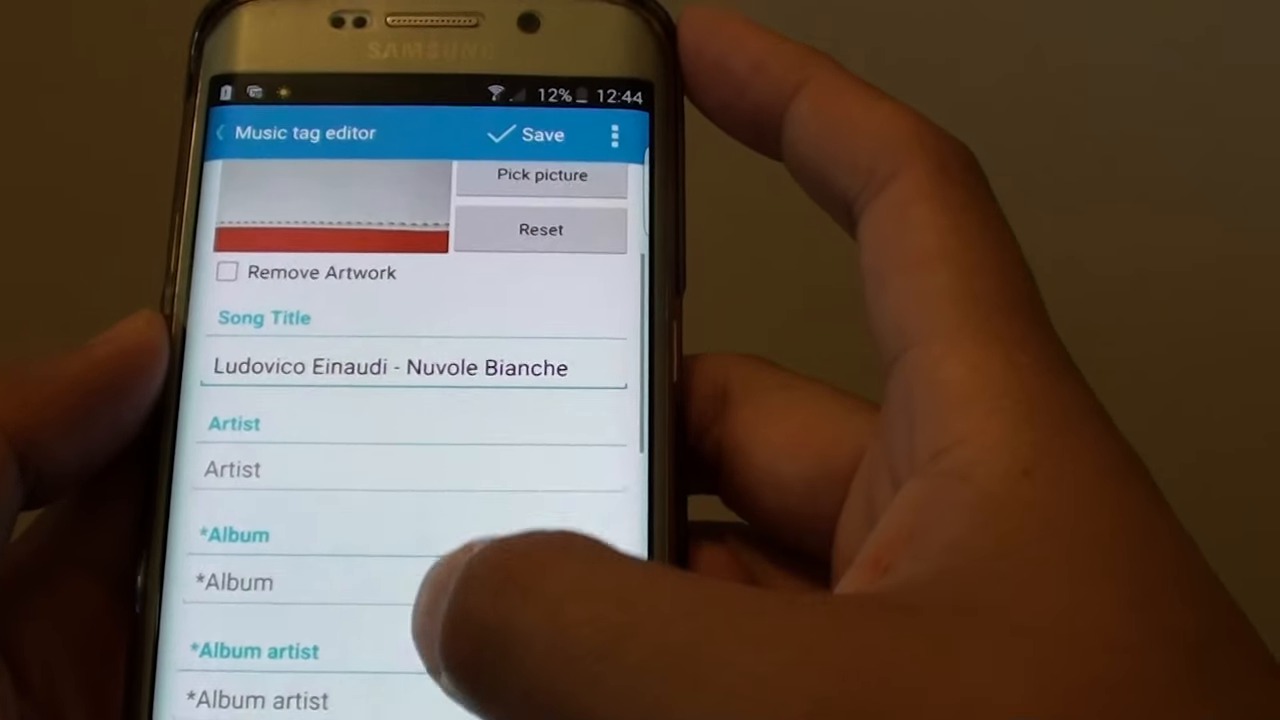
Enter test in the *Album field and save the song's updated tags.
{"action": "scroll", "scroll_direction": "down", "scroll_amount": 3}
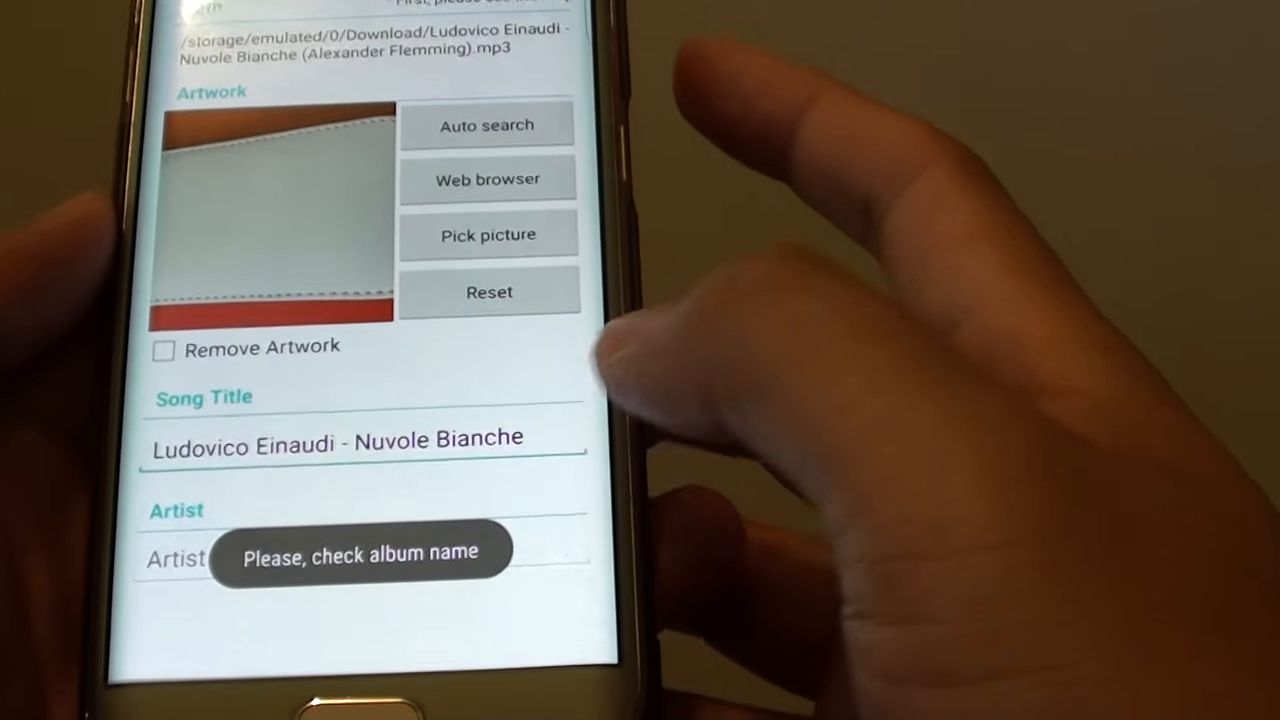
{"action": "scroll", "scroll_direction": "down", "scroll_amount": 3}
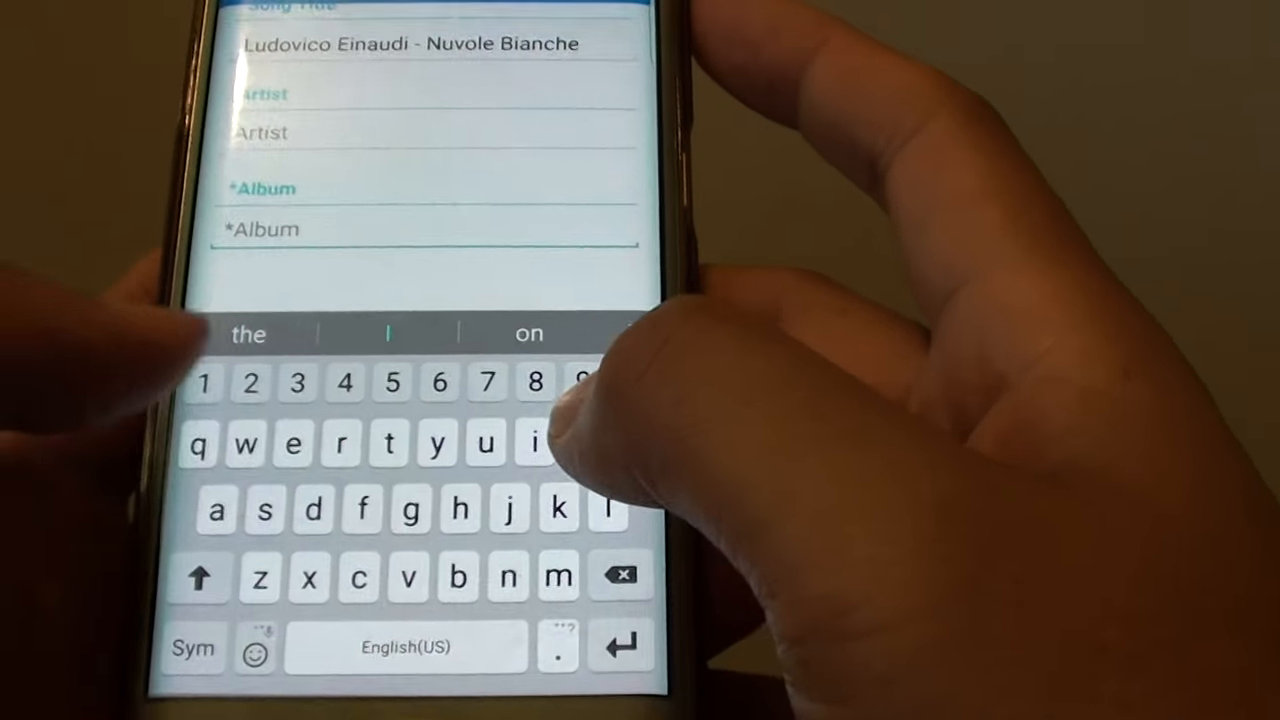
{"action": "type", "text": "test"}
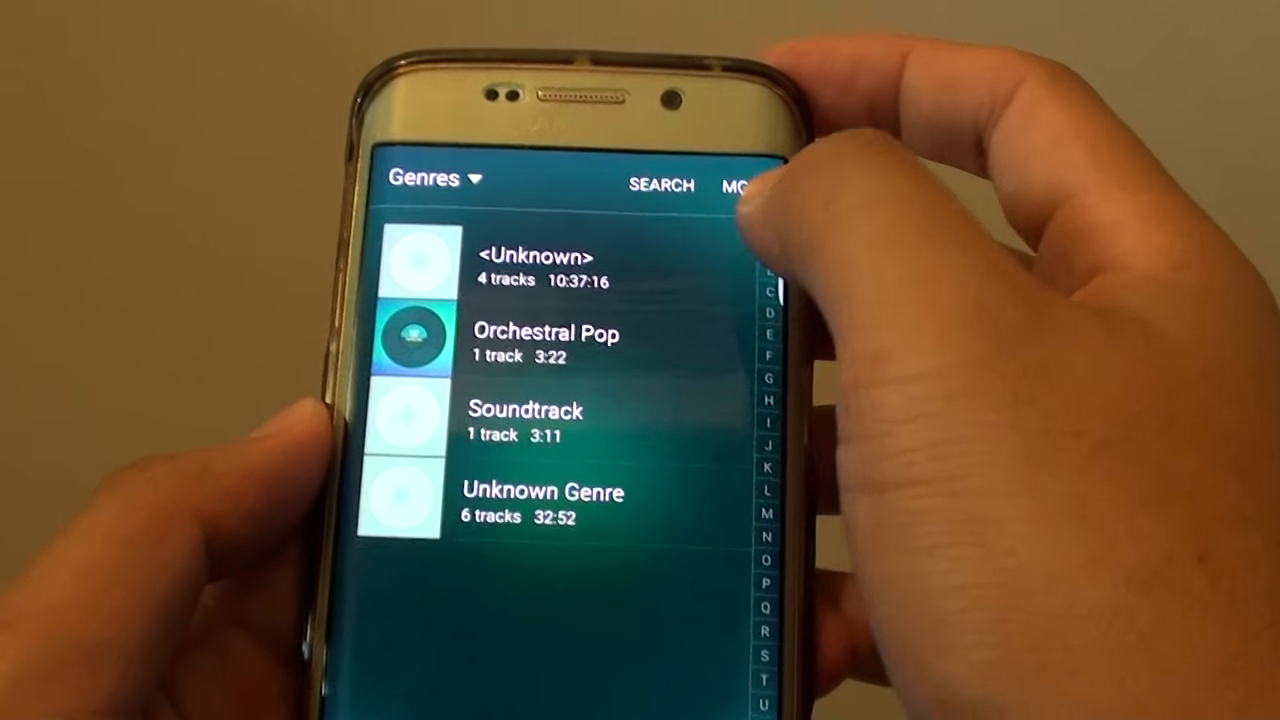
Switch the library from Genres to Playlists, showing the MixZing - Ludovico Einaudi playlist.
{"action": "left_click", "coordinate": [435, 178]}
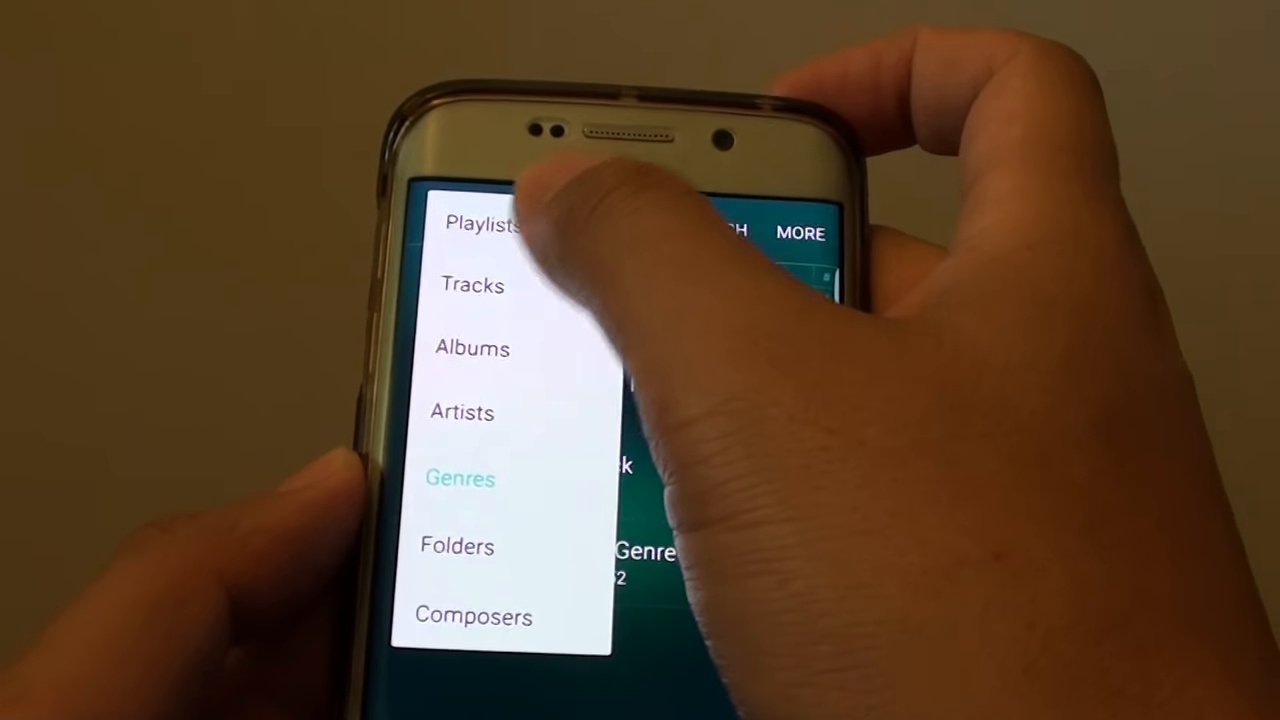
{"action": "left_click", "coordinate": [488, 226]}
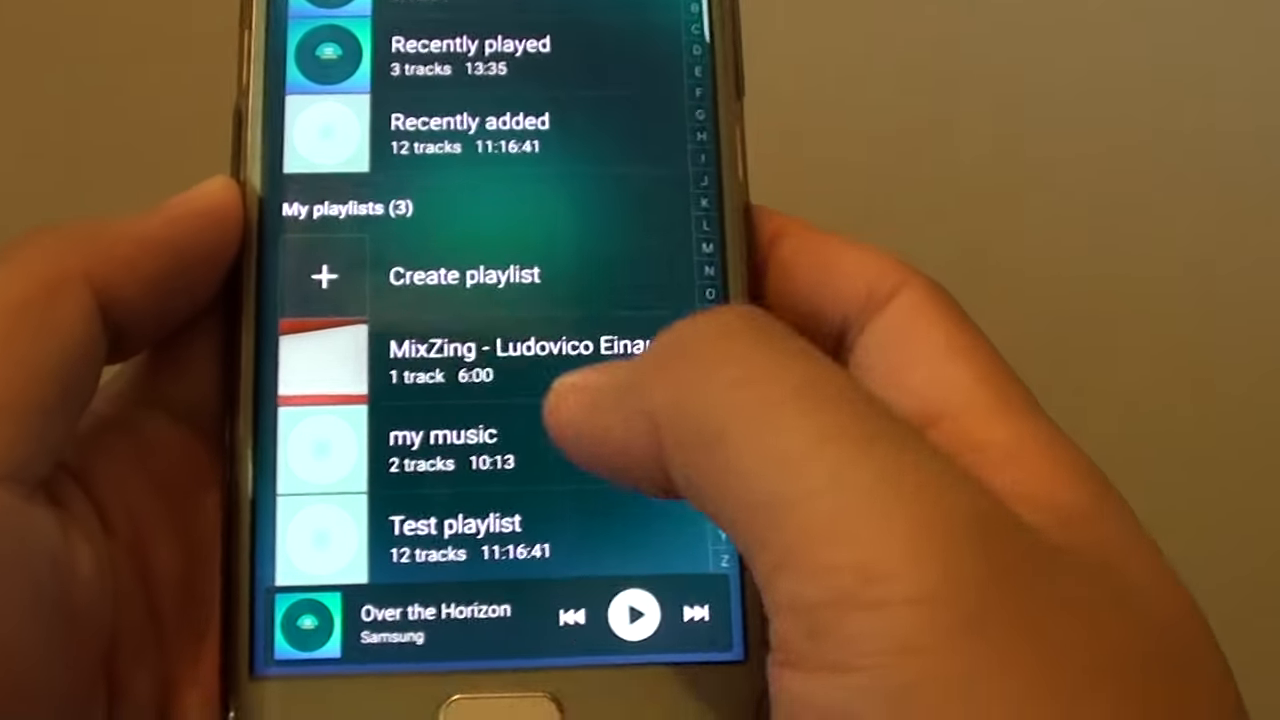